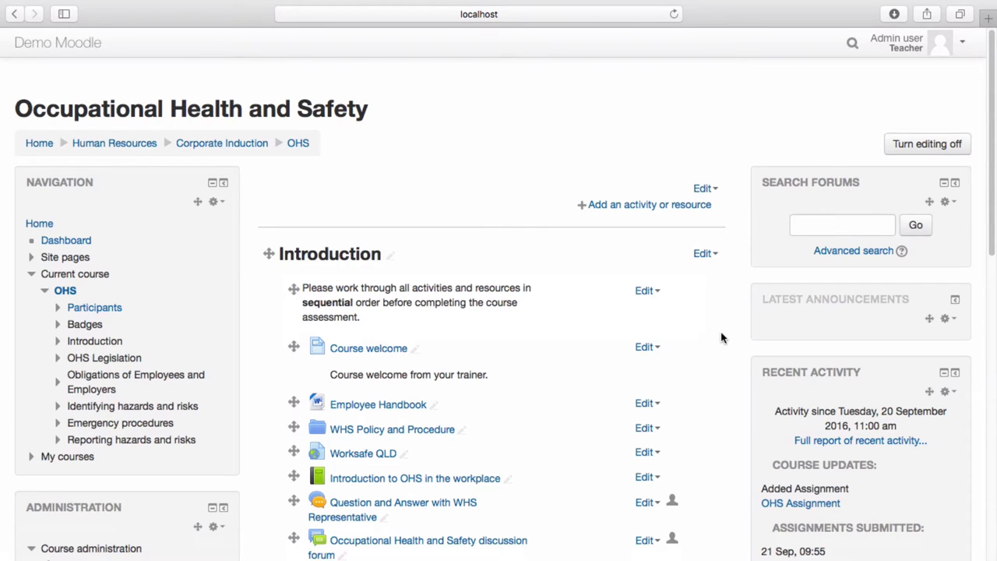
Begin adding a new activity under the Introduction section via 'Add an activity or resource'.
scroll("down", 3)
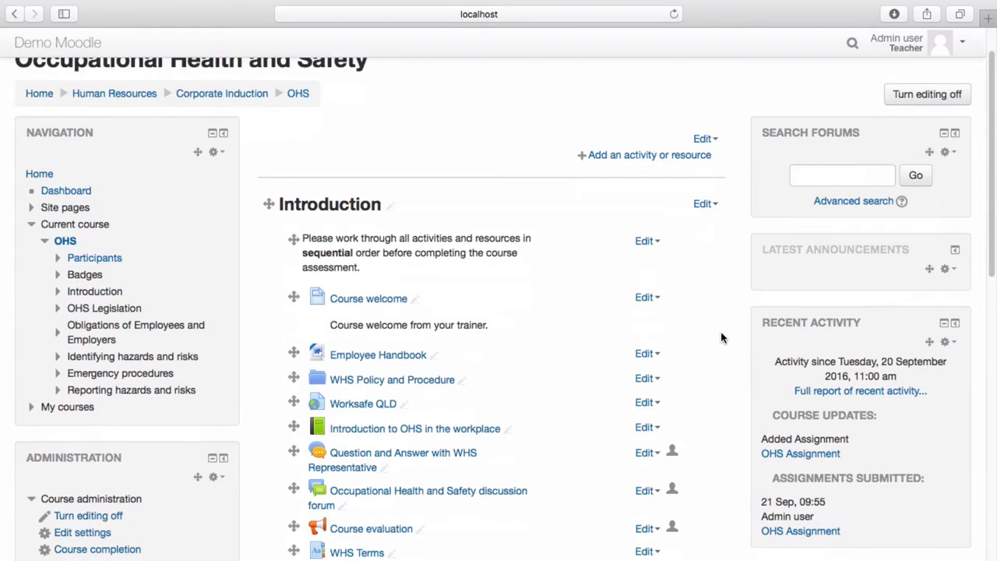
scroll("down", 3)
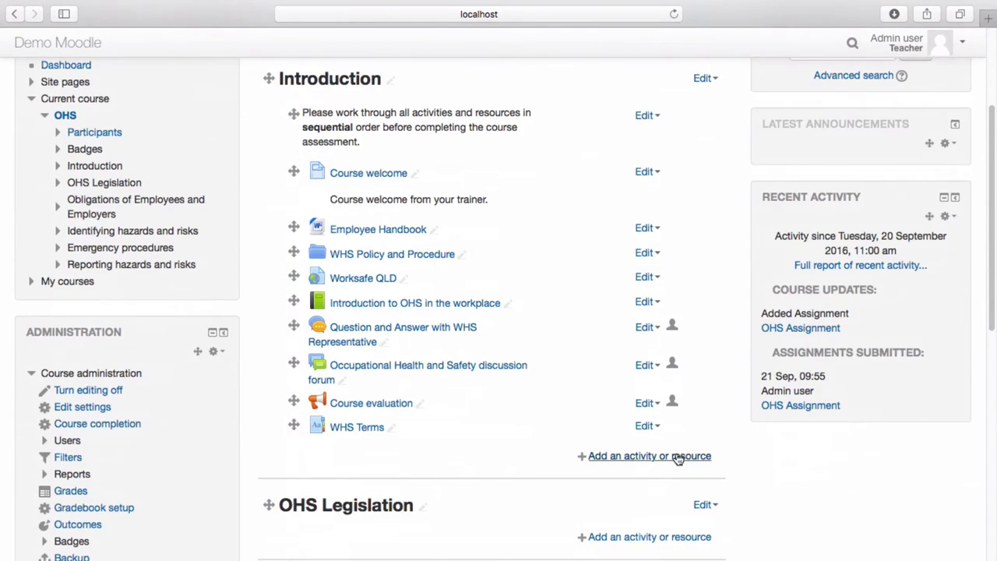
left_click(648, 455)
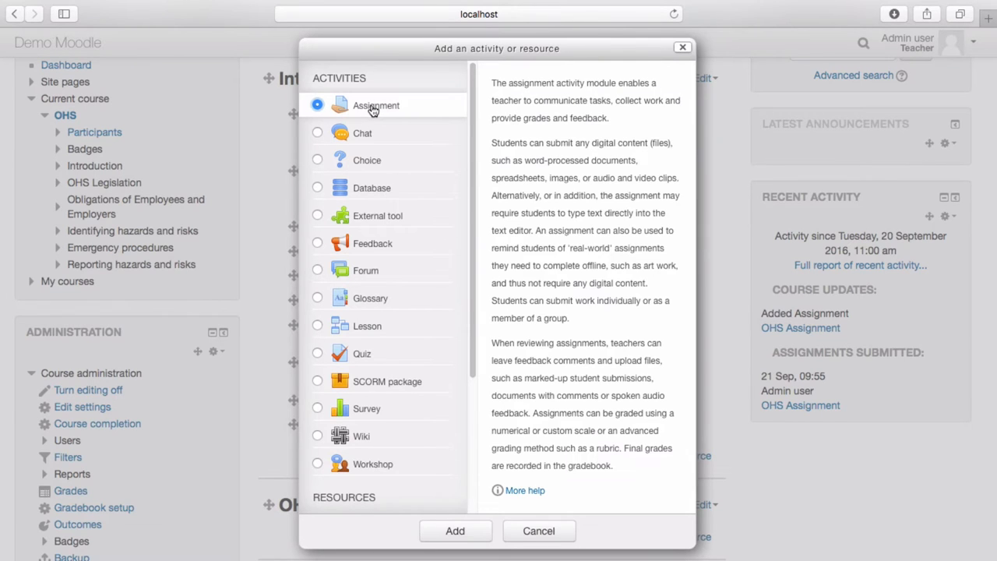
mouse_move(458, 546)
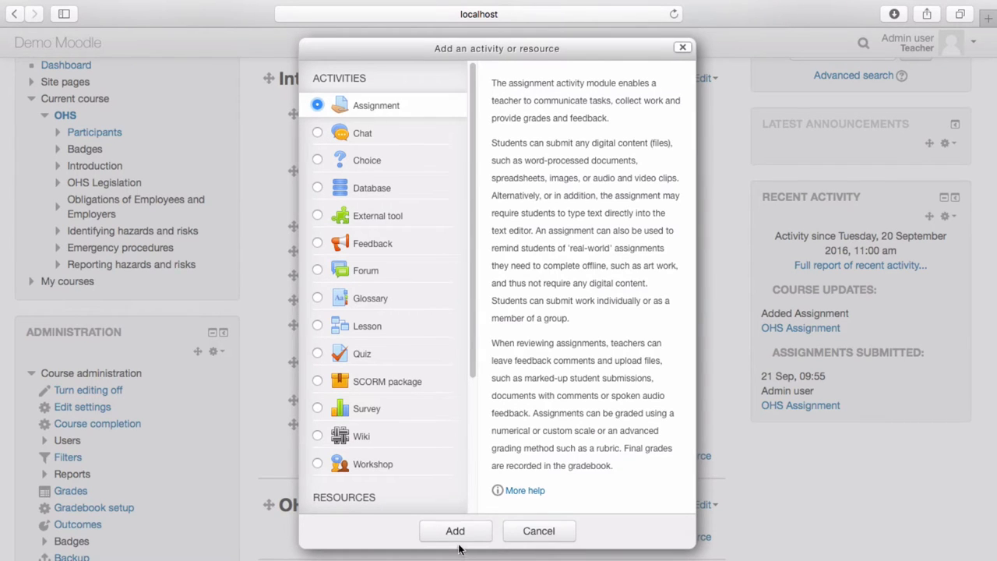
Add the Assignment activity and name it 'OHS Mock Audit', leaving the description empty.
left_click(455, 529)
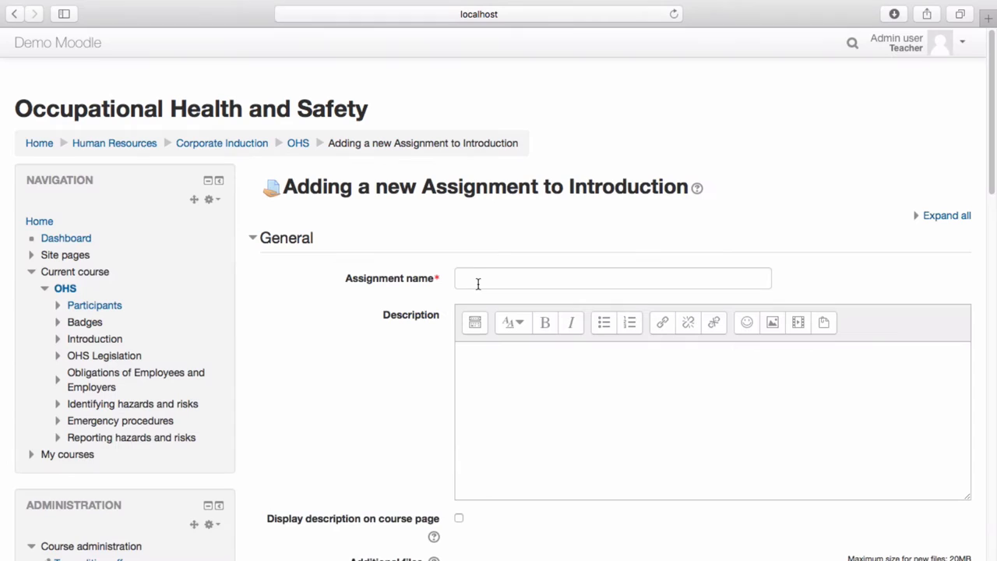
left_click(612, 277)
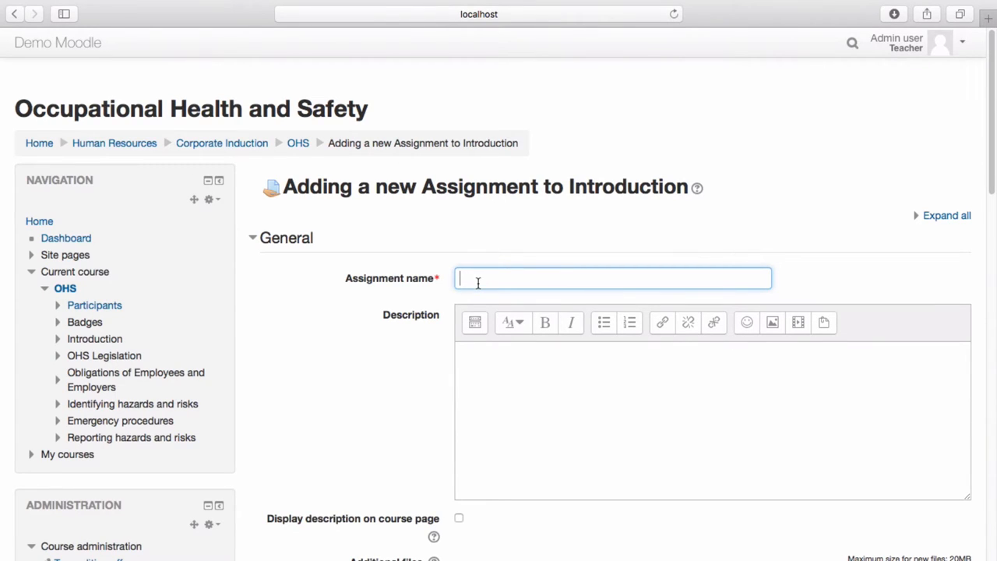
type("OHS Mock Audit")
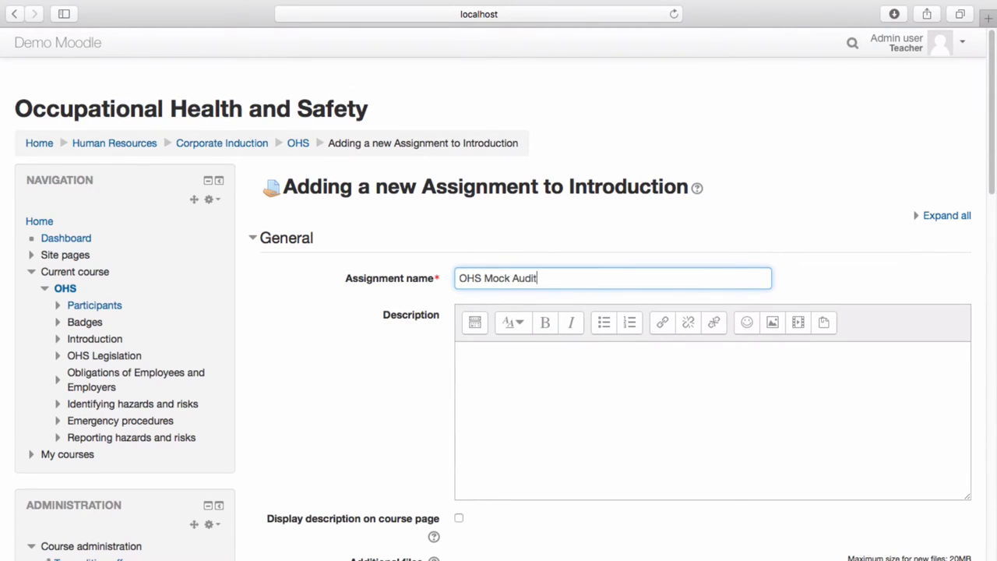
left_click(486, 382)
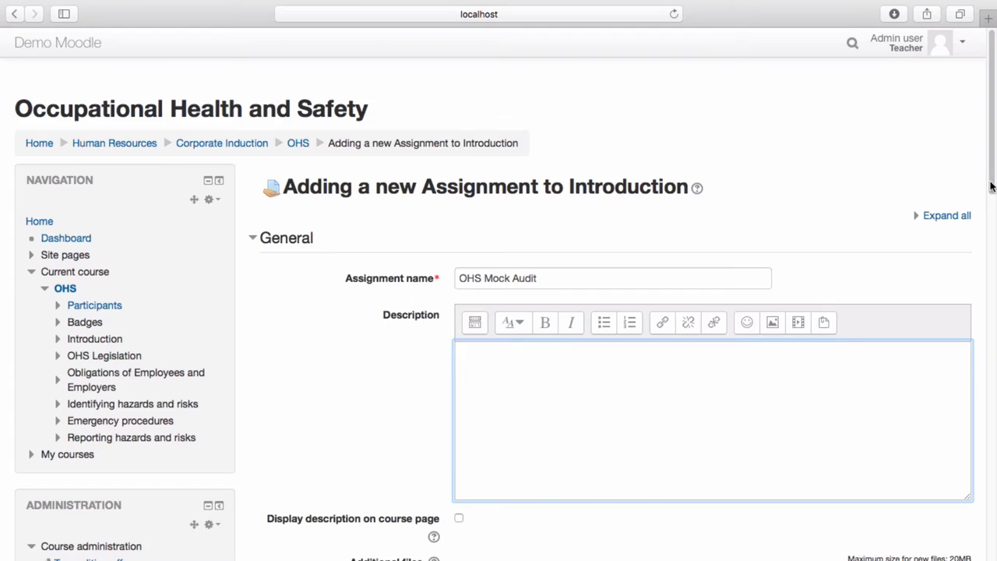
scroll("down", 3)
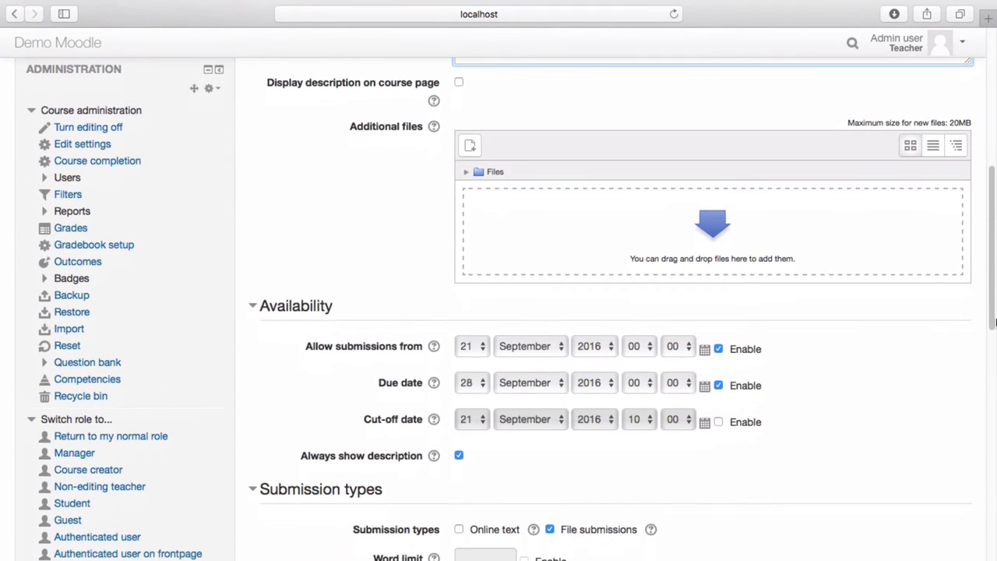
mouse_move(698, 196)
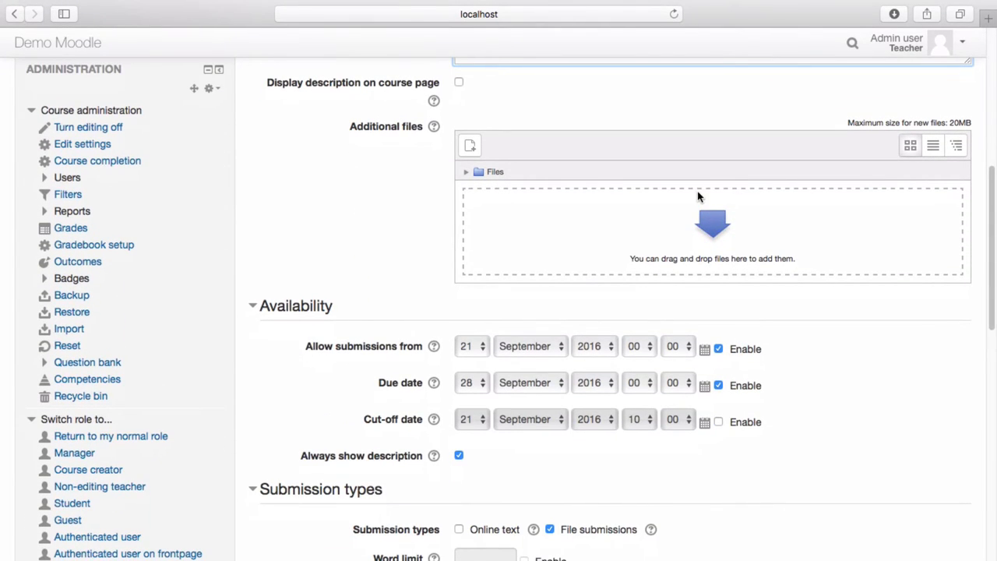
scroll("down", 3)
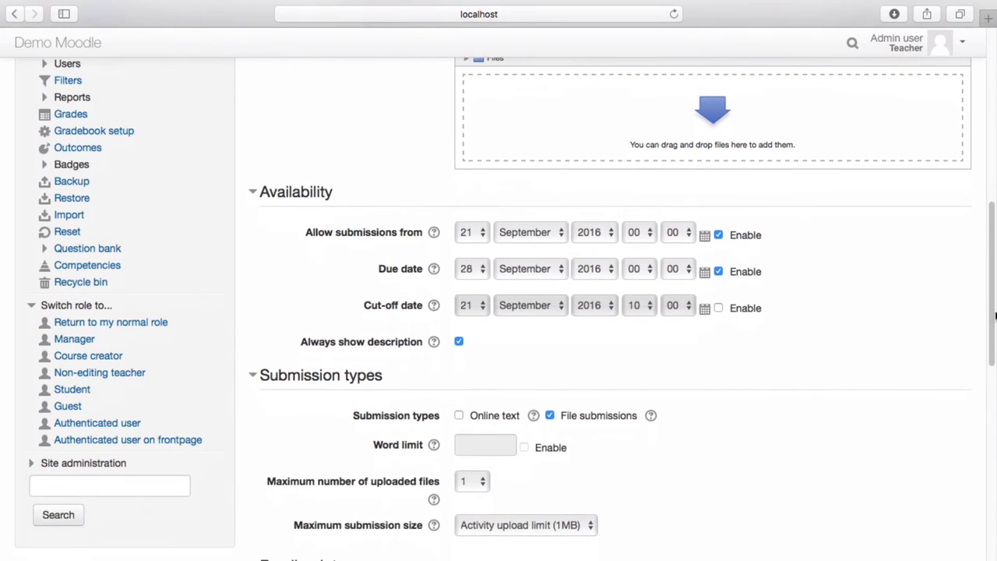
mouse_move(879, 302)
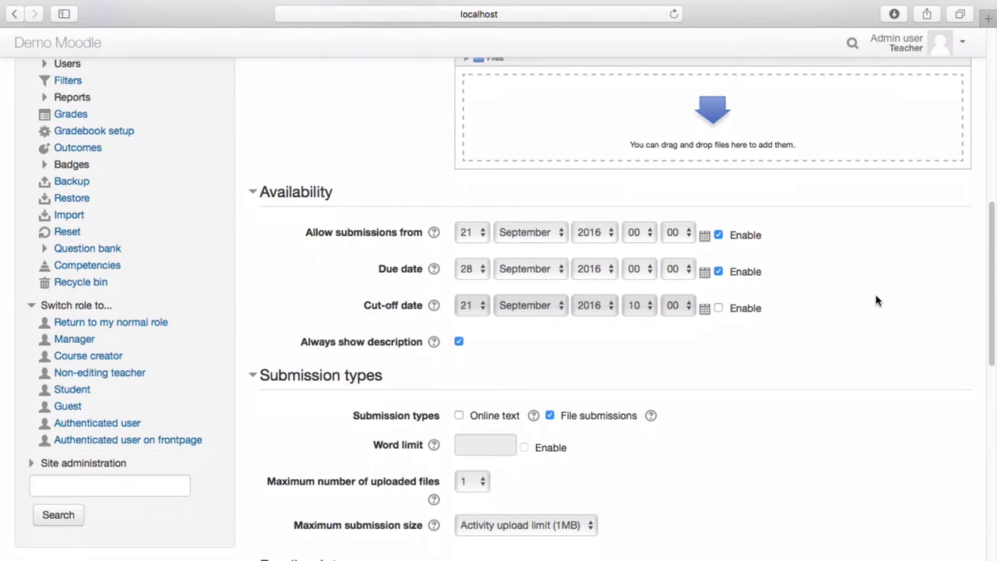
scroll("down", 3)
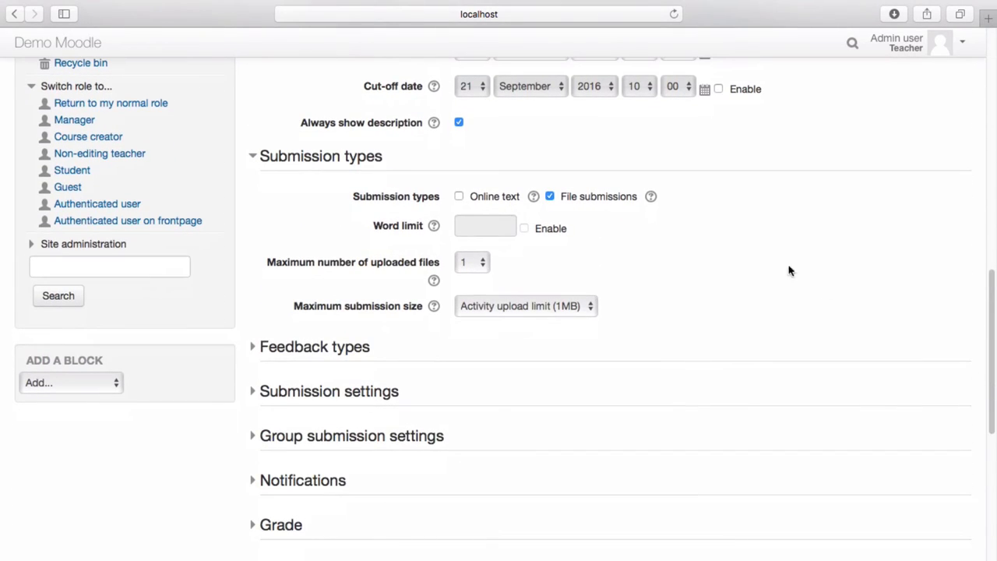
mouse_move(735, 247)
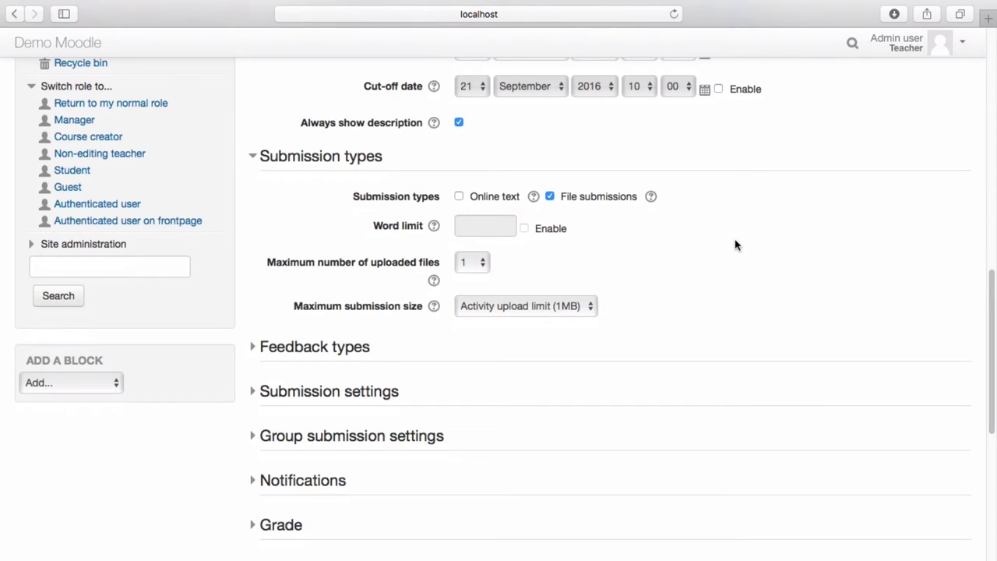
mouse_move(569, 237)
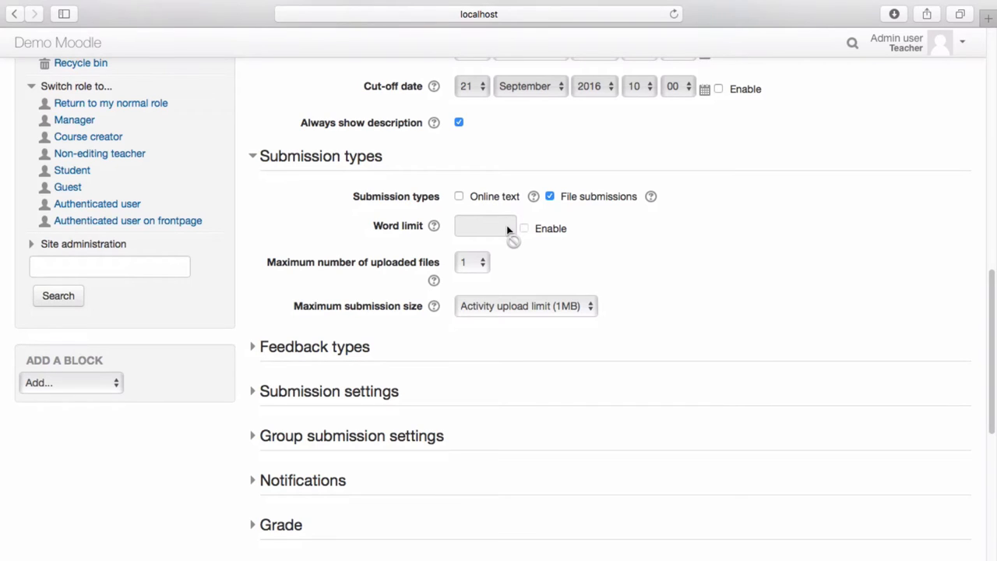
mouse_move(518, 262)
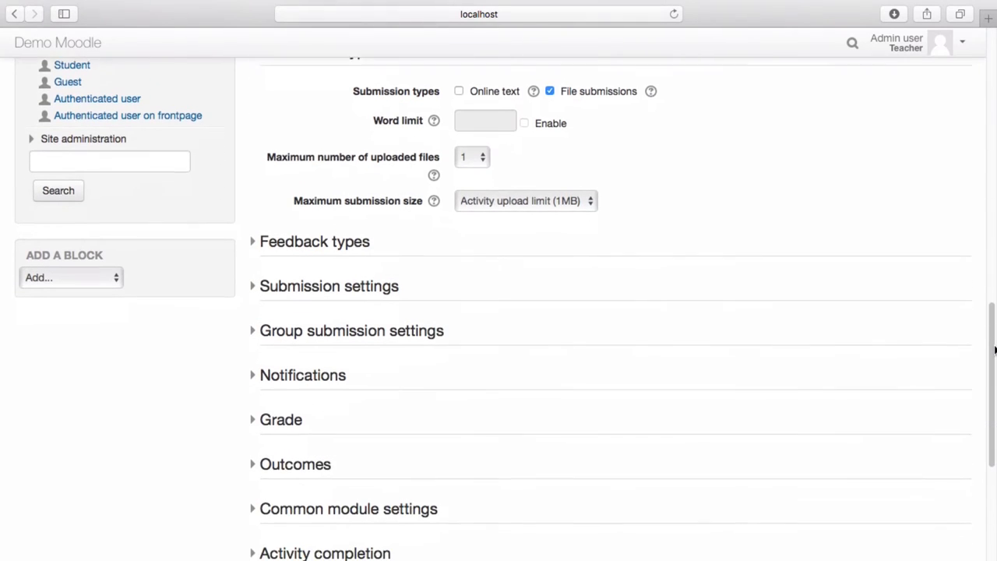
Expand the Feedback types and Submission settings sections, keeping their defaults.
left_click(314, 240)
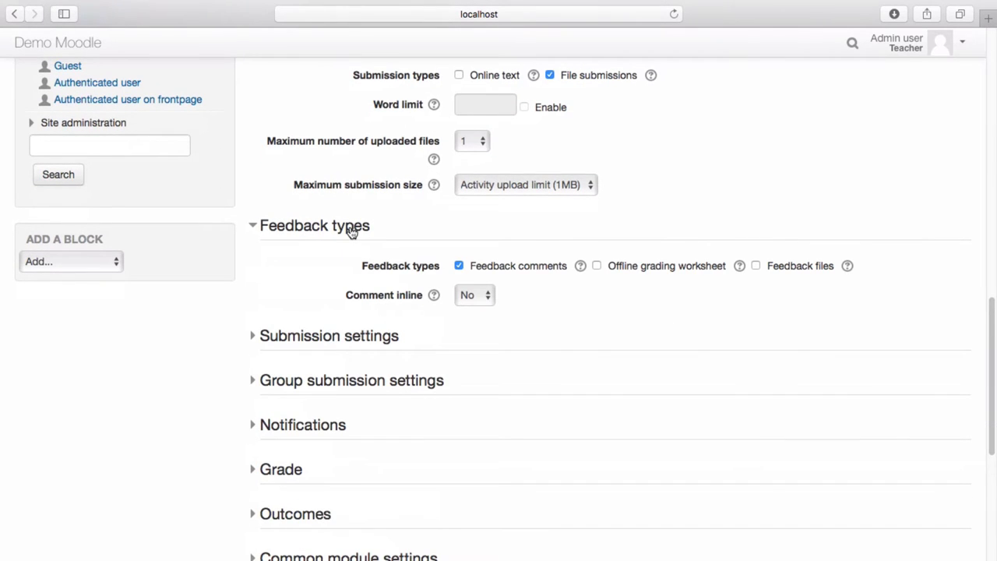
mouse_move(360, 345)
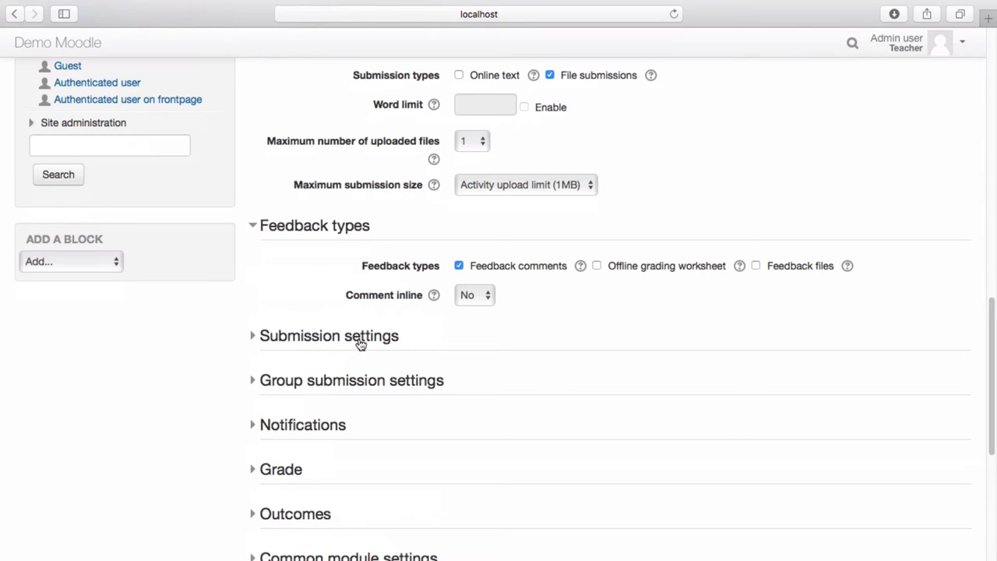
left_click(329, 335)
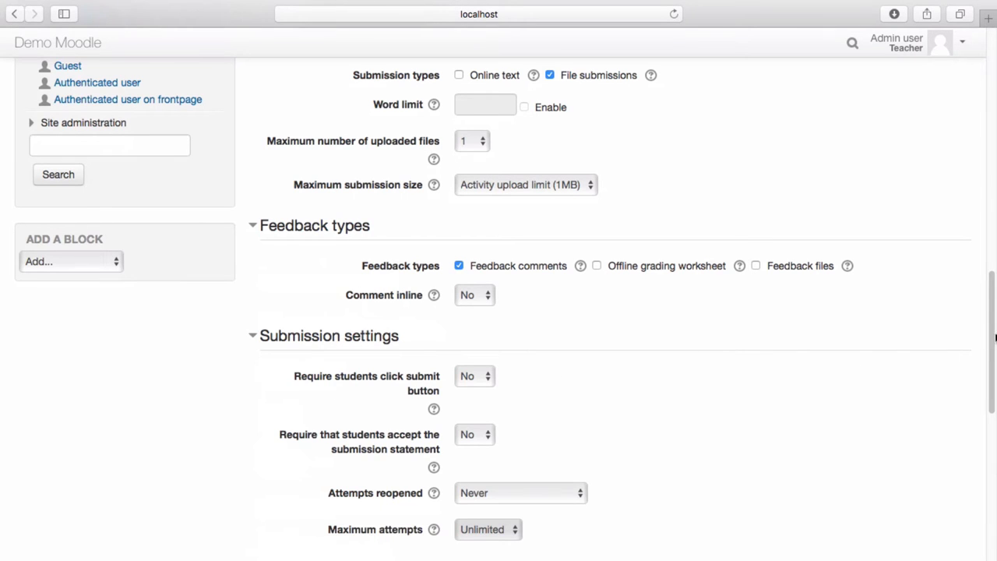
scroll("down", 3)
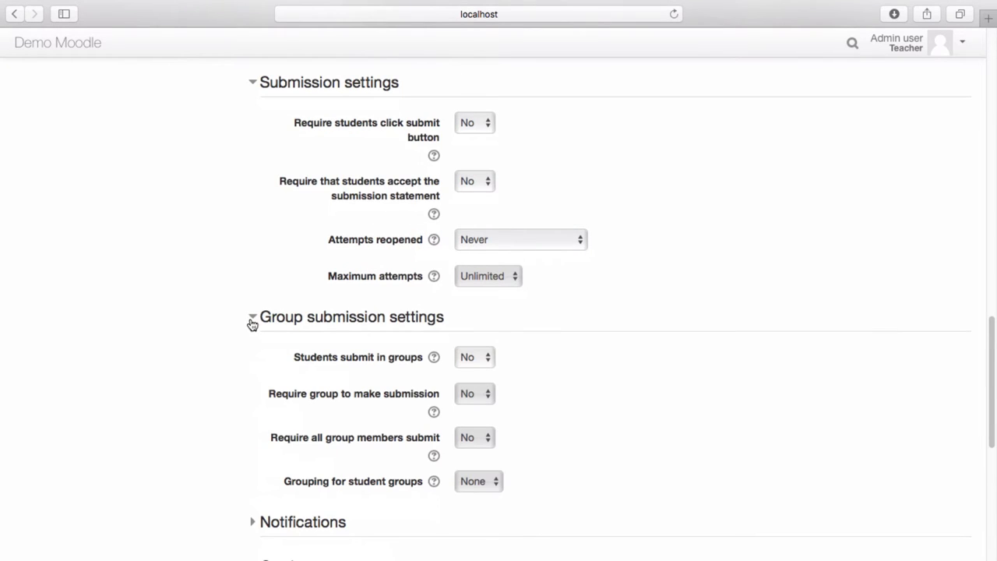
mouse_move(882, 318)
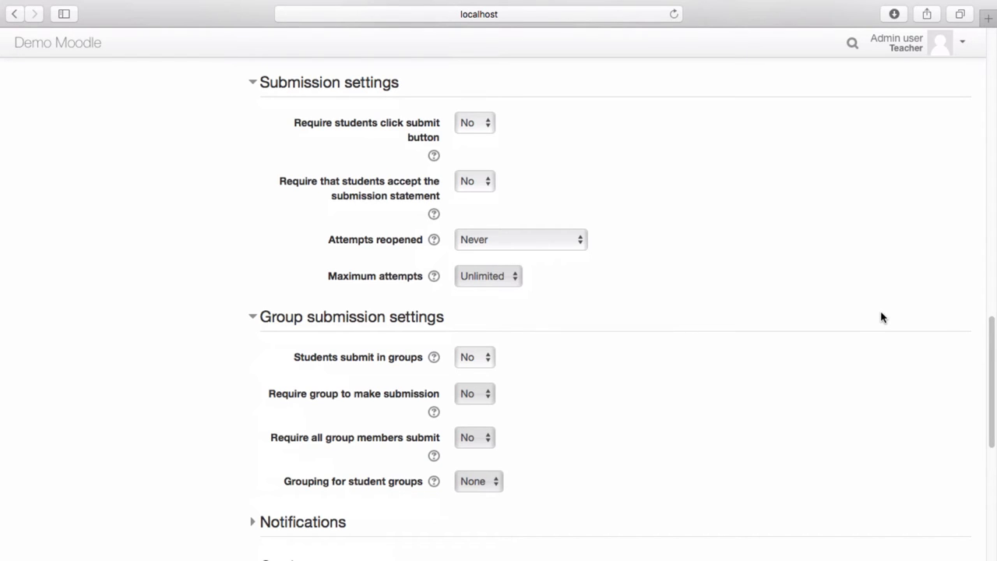
mouse_move(991, 349)
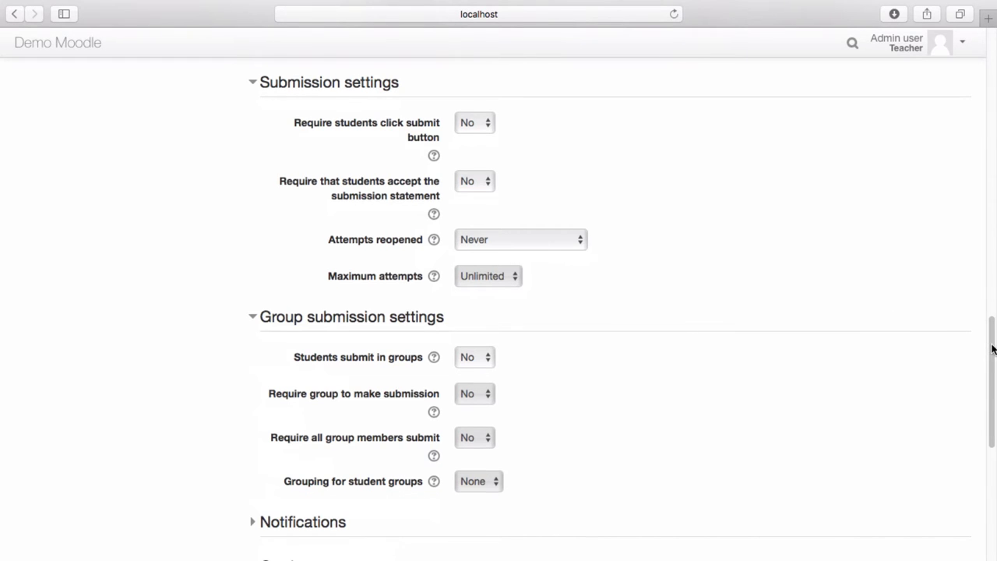
scroll("down", 3)
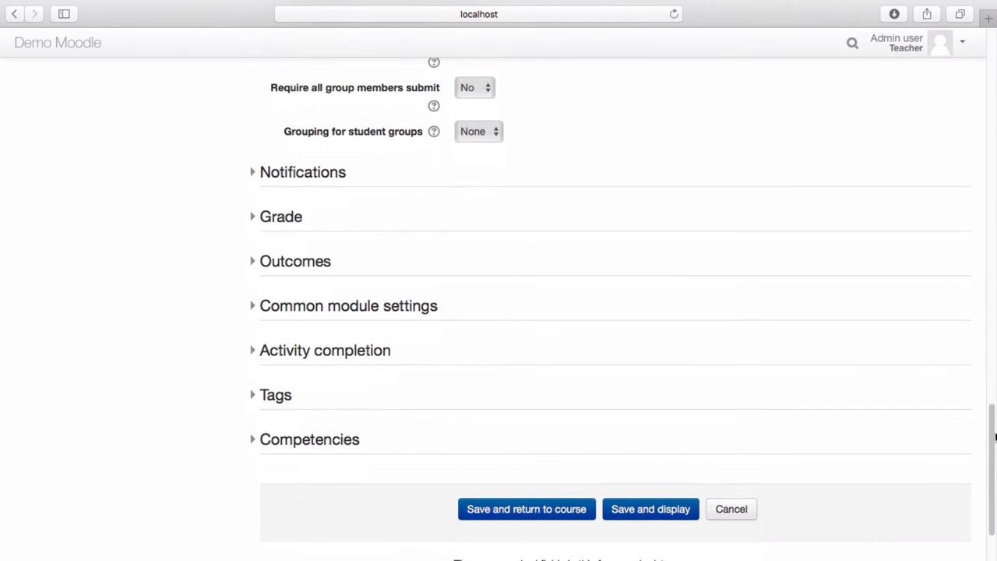
Expand Notifications, keep 'Notify graders about submissions' at No, and expand Grade settings.
left_click(302, 171)
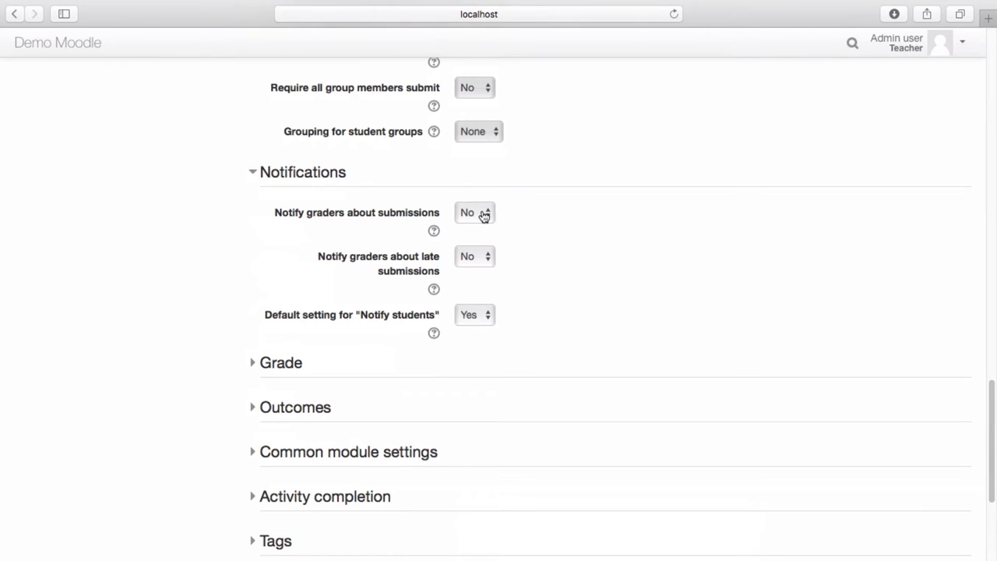
left_click(474, 212)
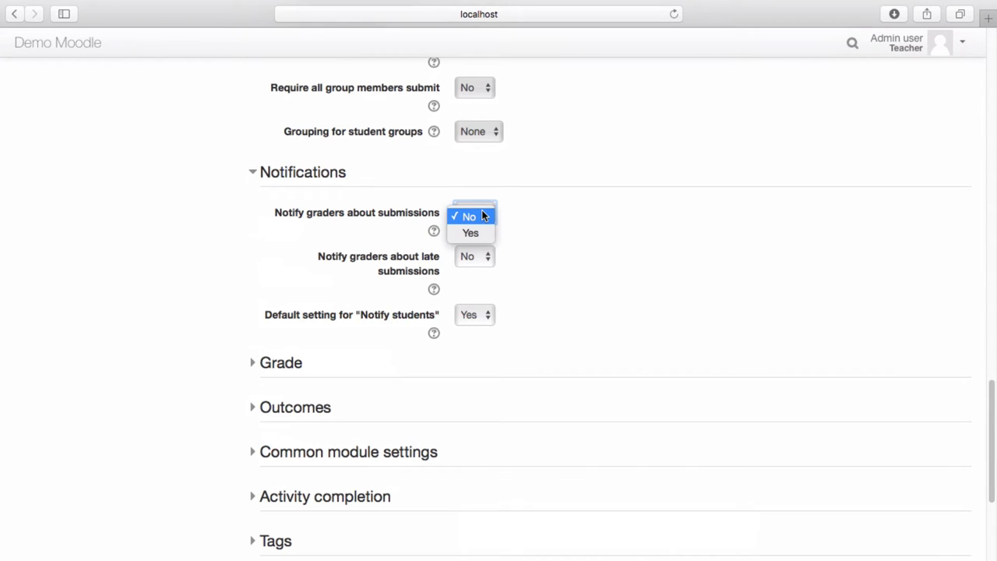
left_click(467, 216)
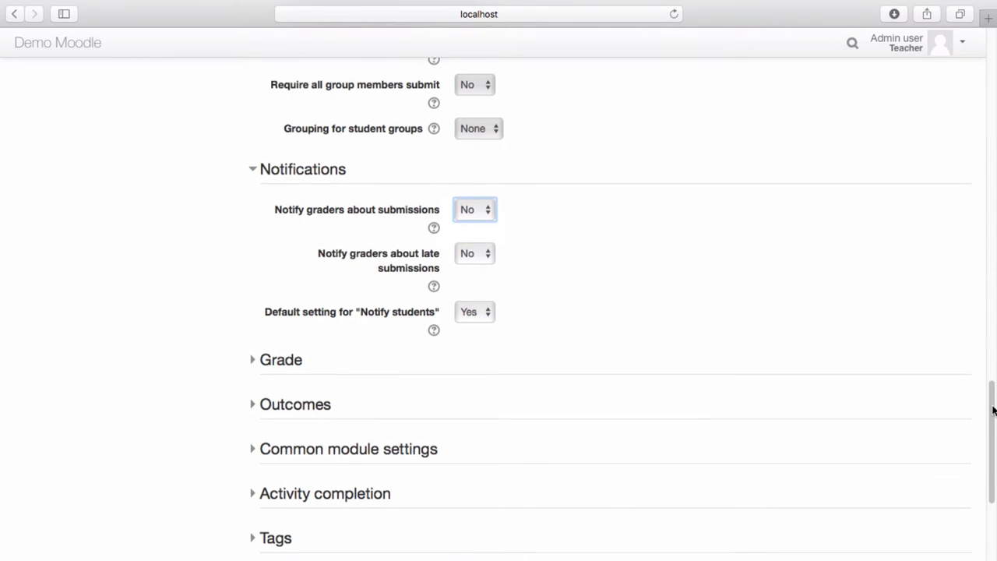
left_click(280, 358)
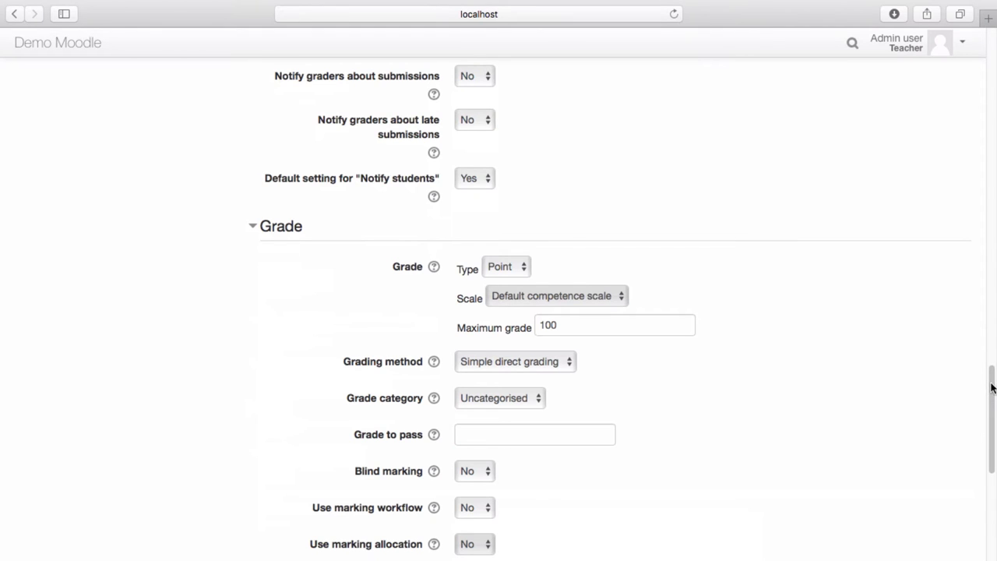
scroll("down", 3)
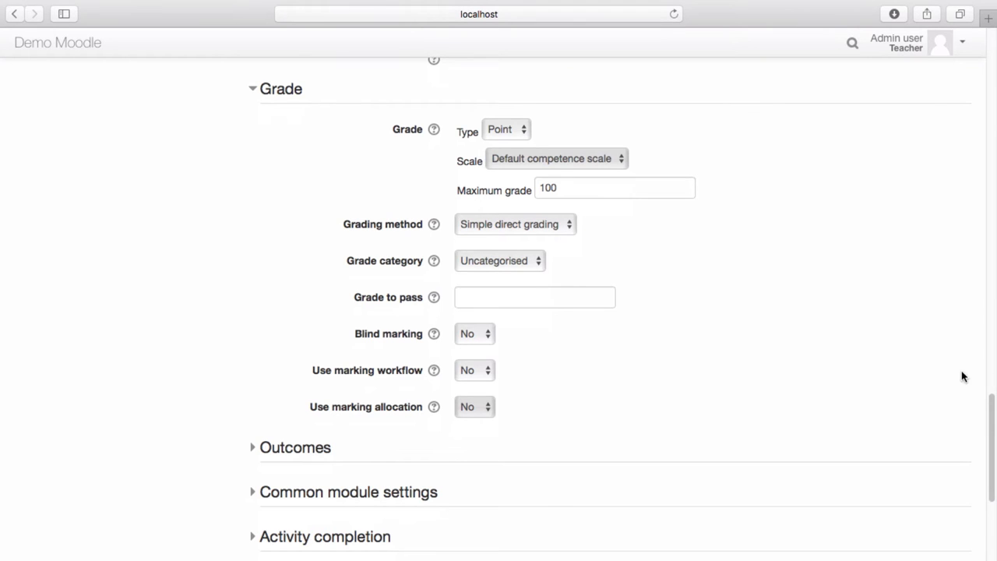
scroll("down", 3)
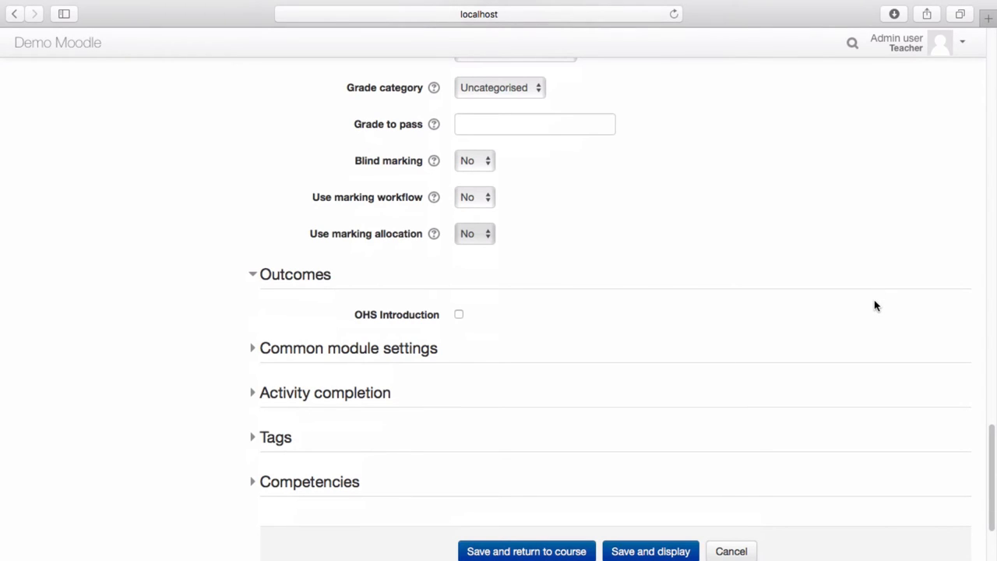
mouse_move(483, 346)
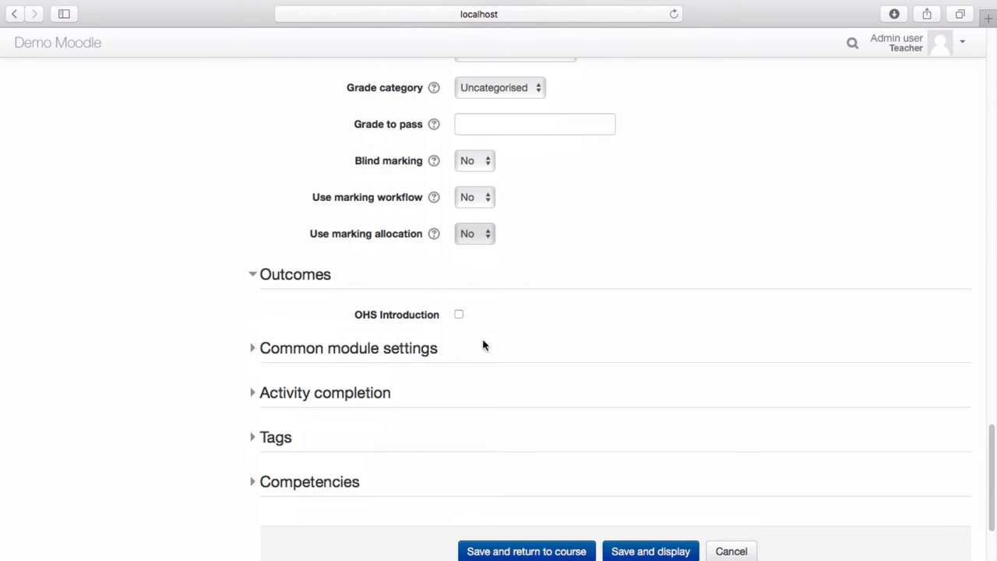
mouse_move(442, 435)
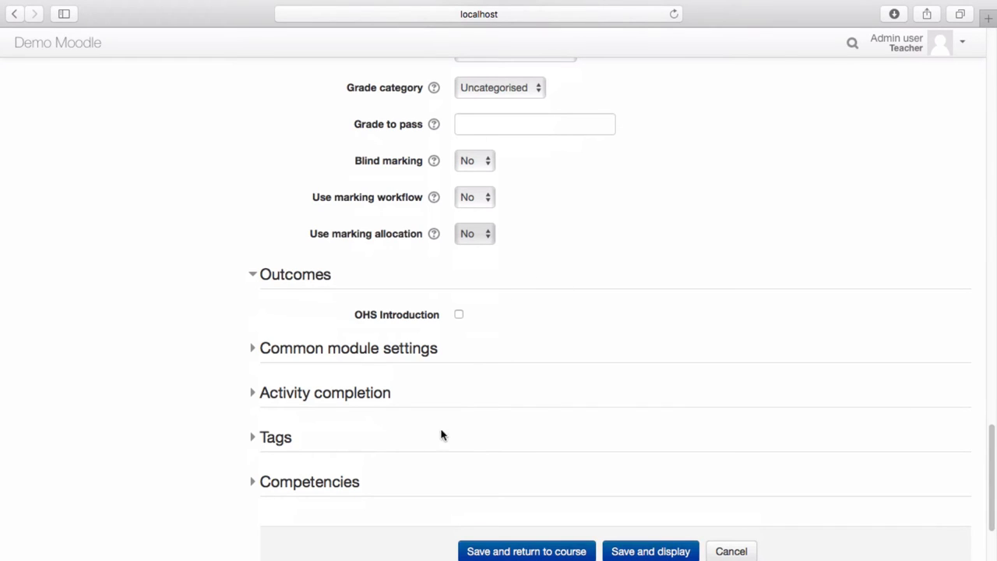
mouse_move(938, 392)
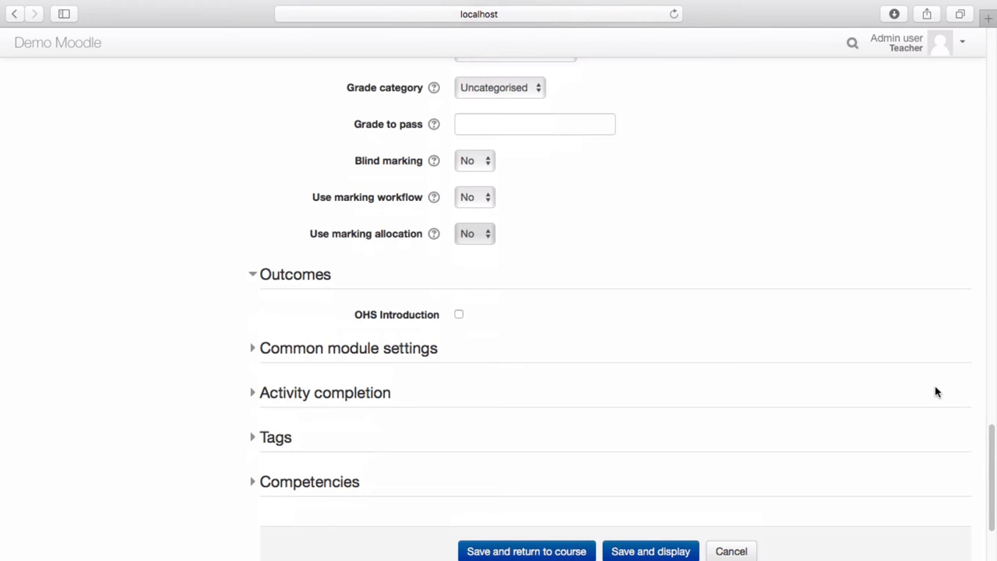
Save the assignment and return to the course.
left_click(527, 551)
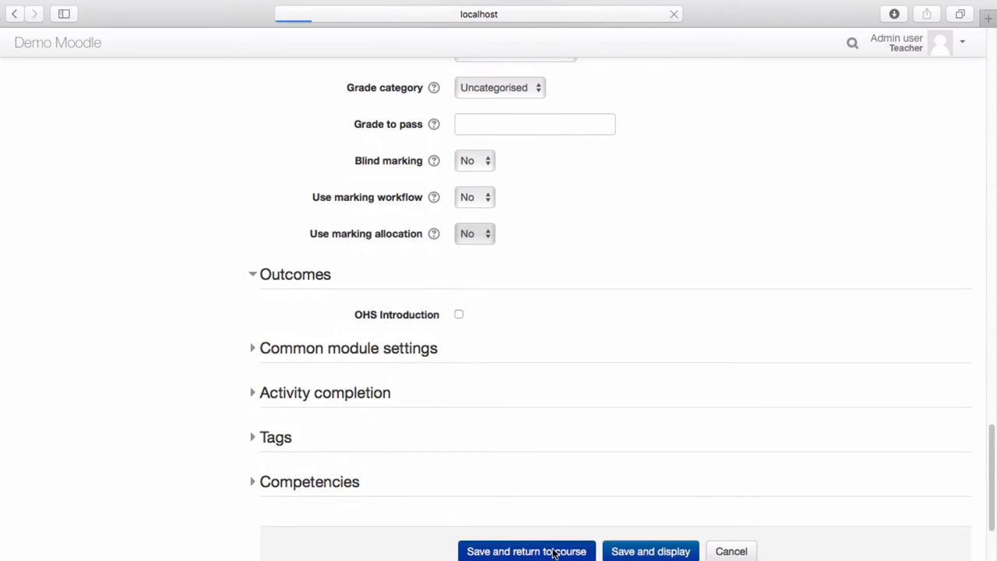
Switch role to Student to see the course with the new OHS Mock Audit assignment.
left_click(527, 552)
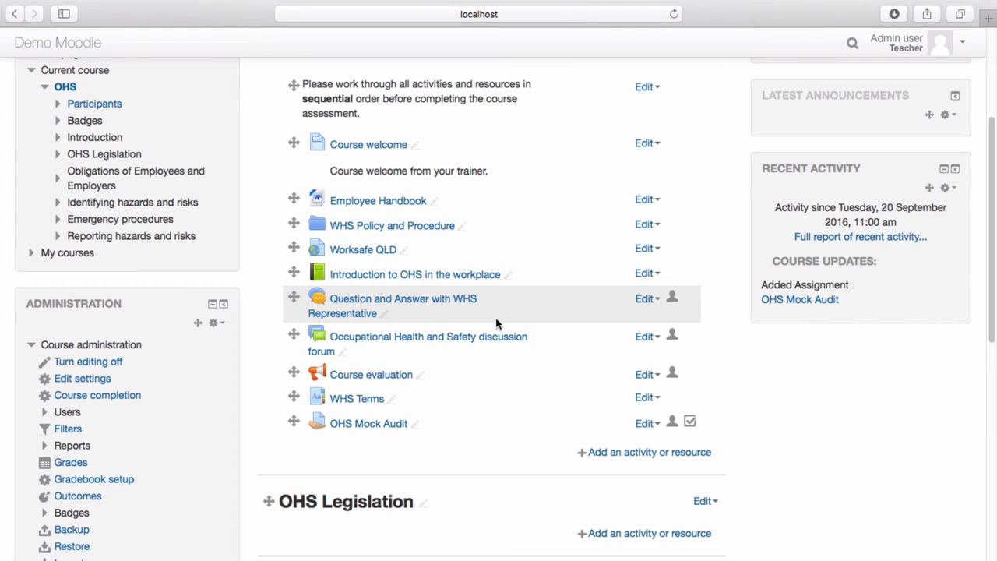
mouse_move(742, 397)
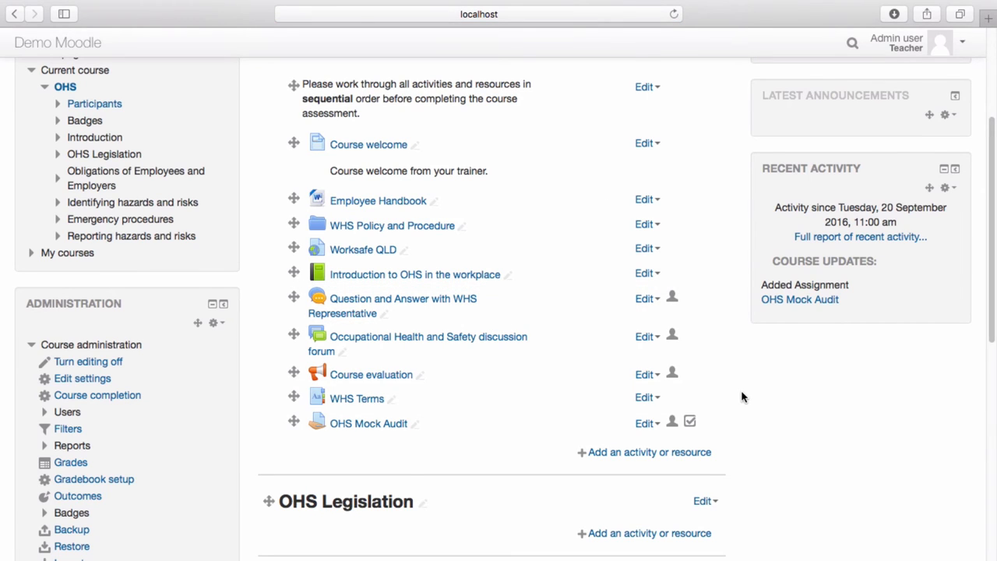
scroll("down", 3)
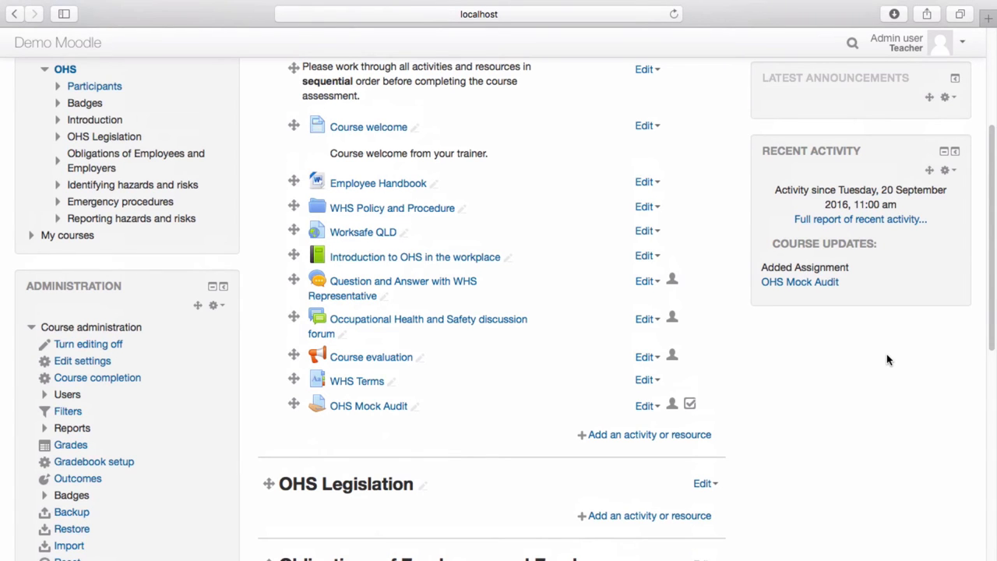
scroll("down", 3)
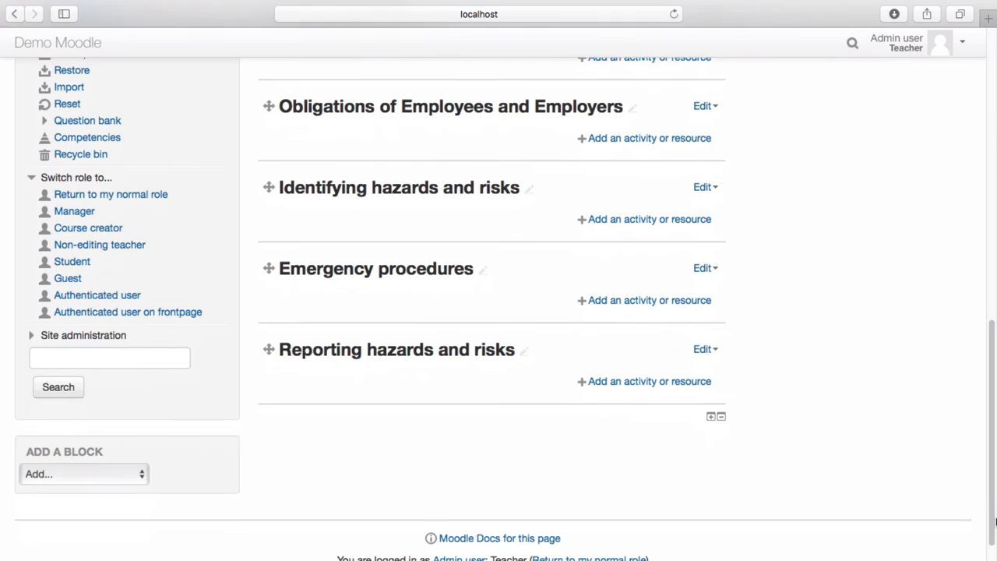
scroll("down", 3)
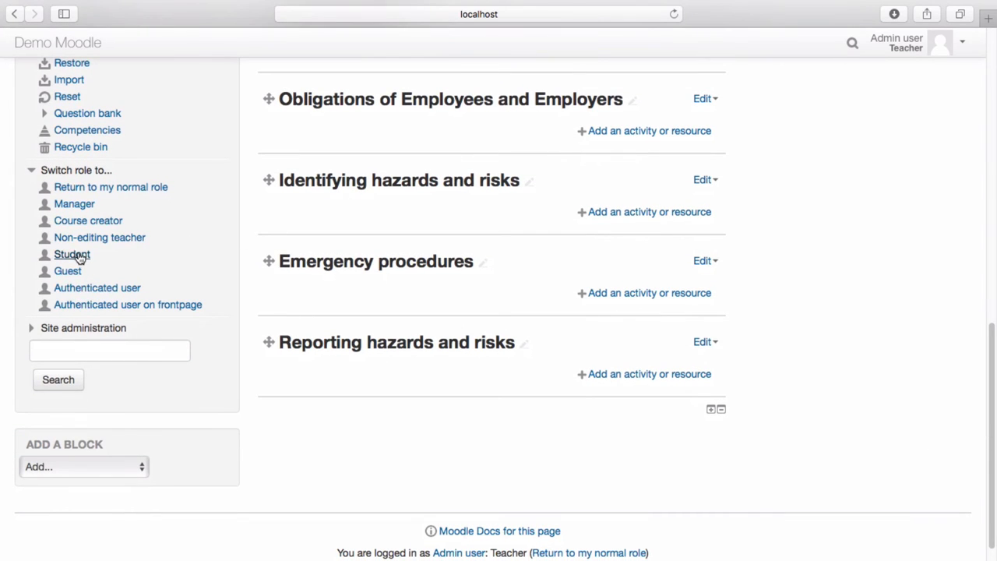
left_click(72, 254)
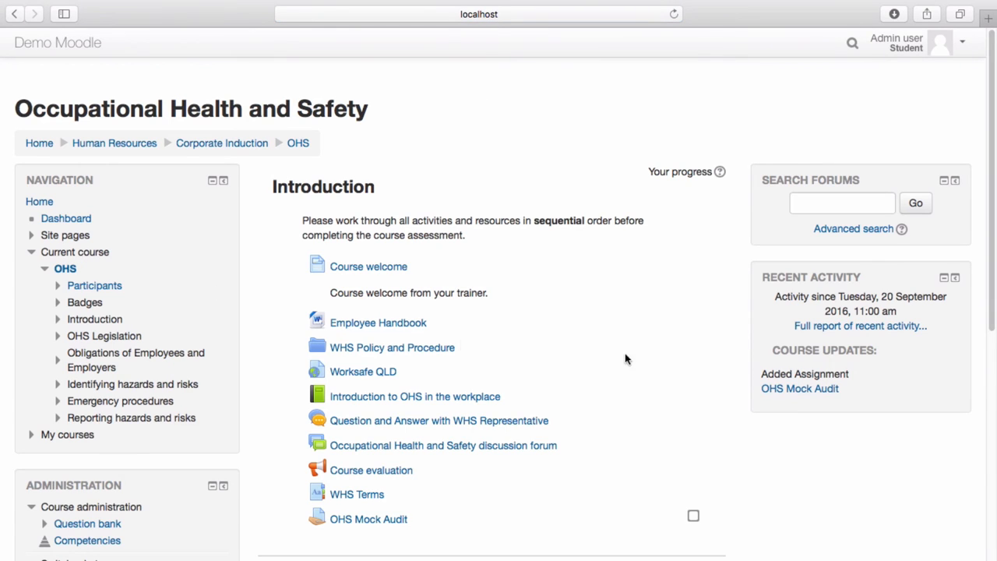
scroll("down", 3)
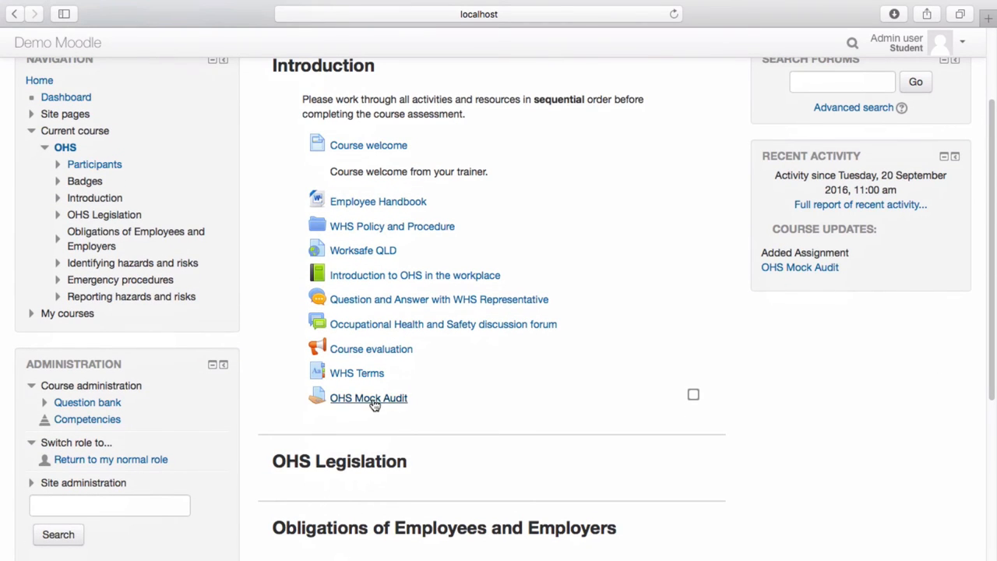
Submit the WHS Risk Identification document as the student's file for OHS Mock Audit and save it.
left_click(368, 399)
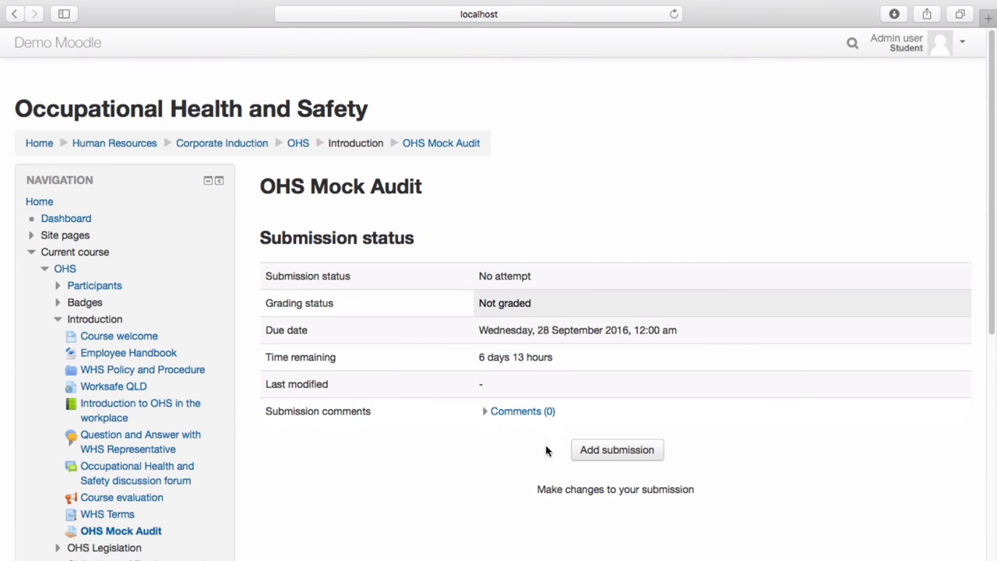
left_click(617, 449)
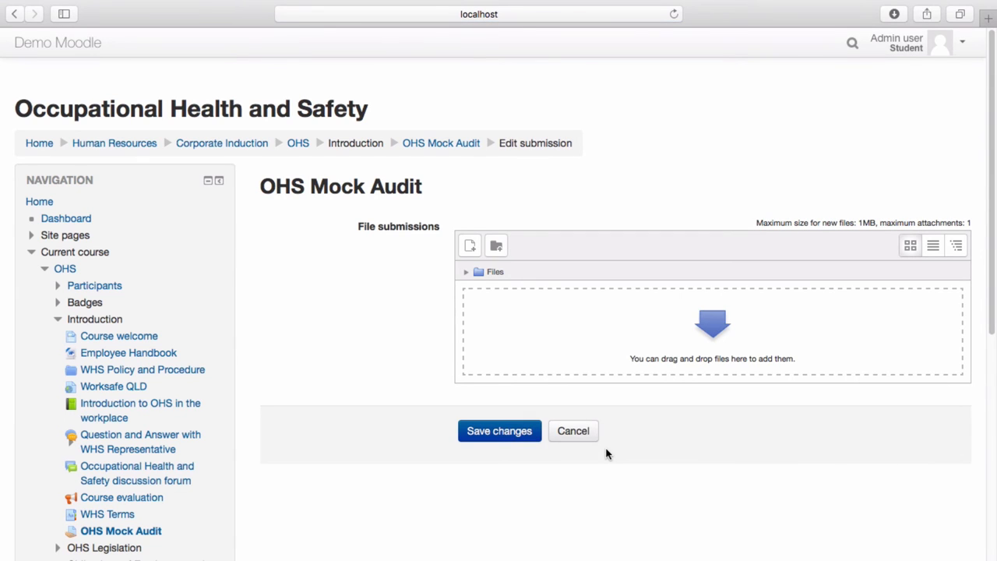
left_click(471, 247)
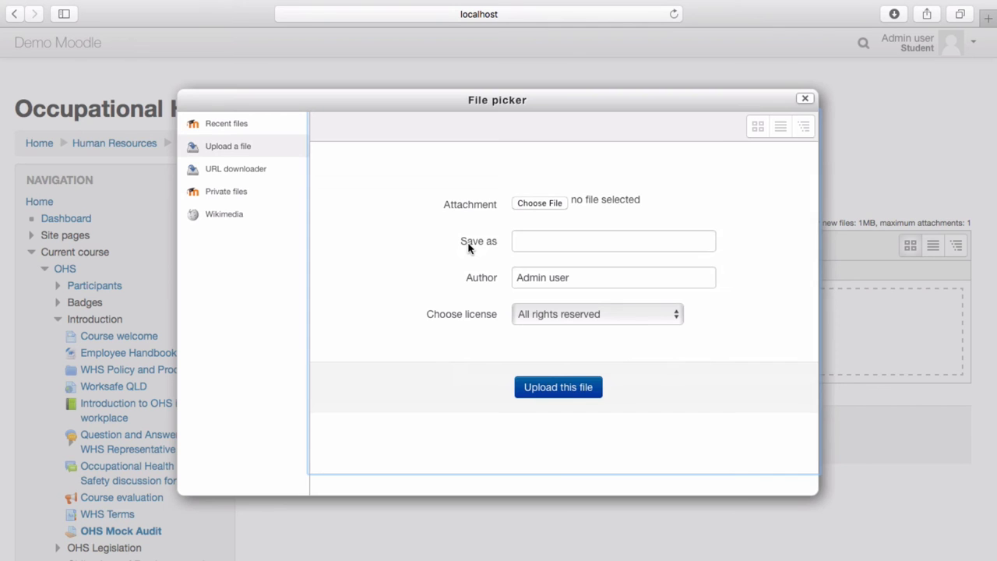
left_click(539, 203)
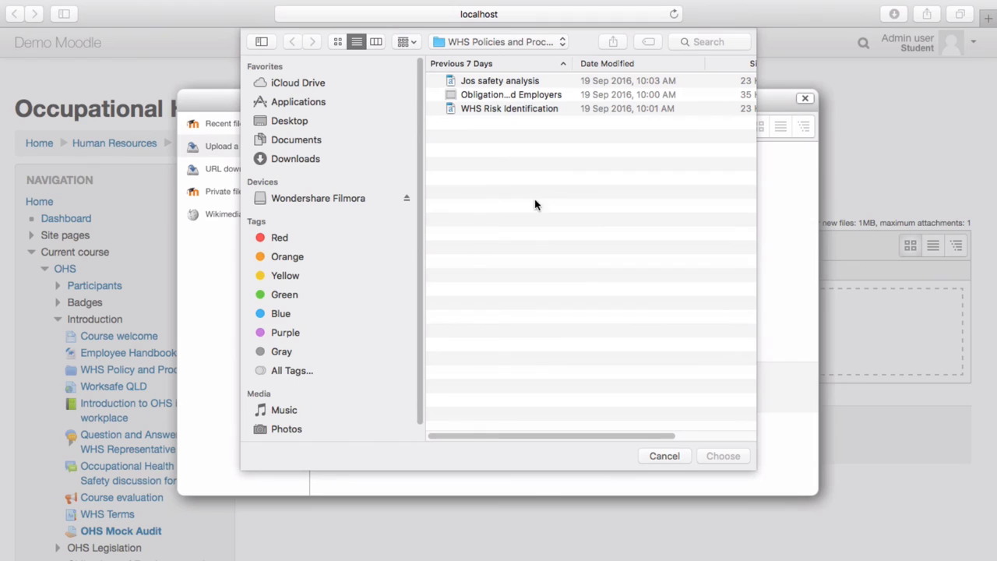
left_click(508, 109)
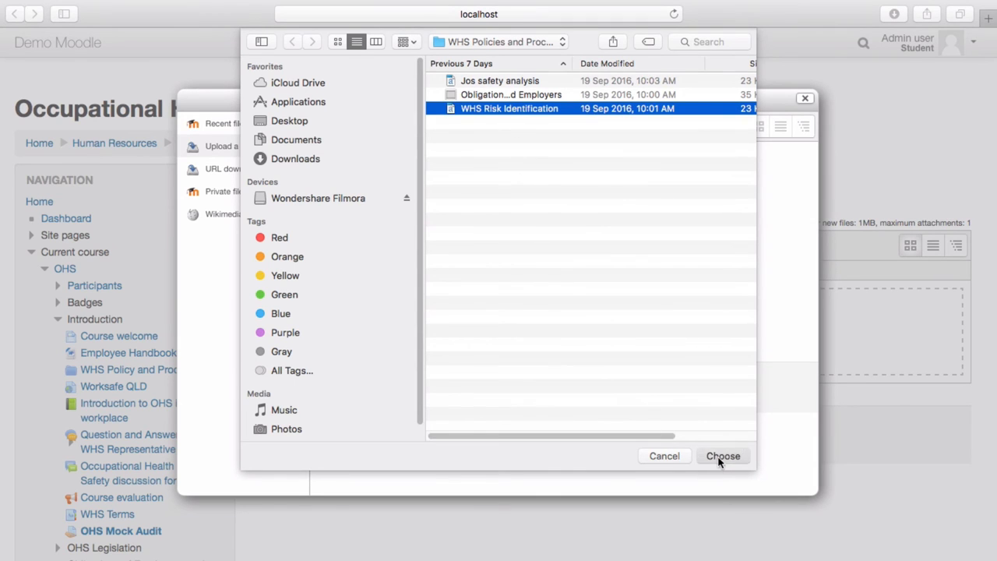
left_click(723, 455)
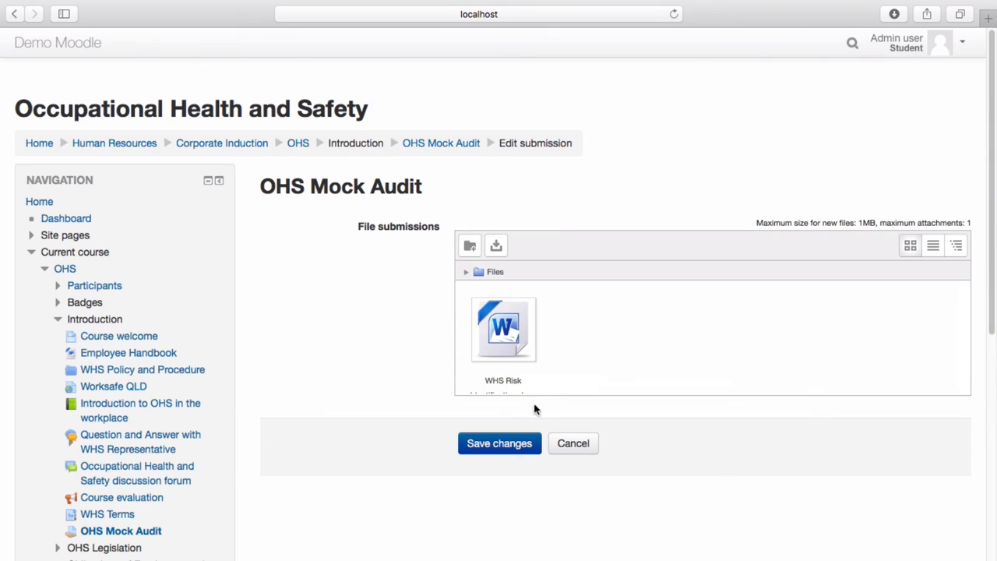
left_click(498, 442)
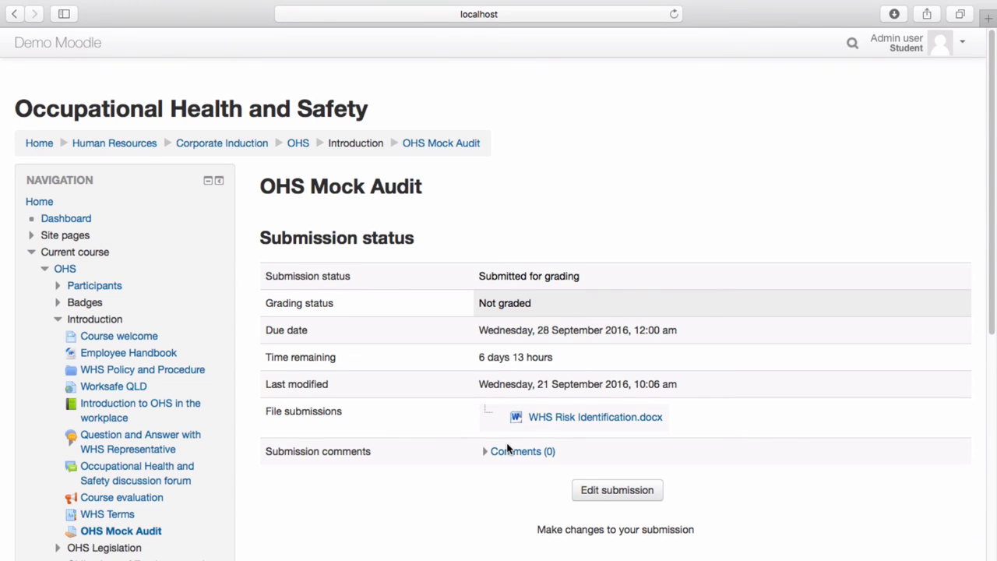
mouse_move(959, 44)
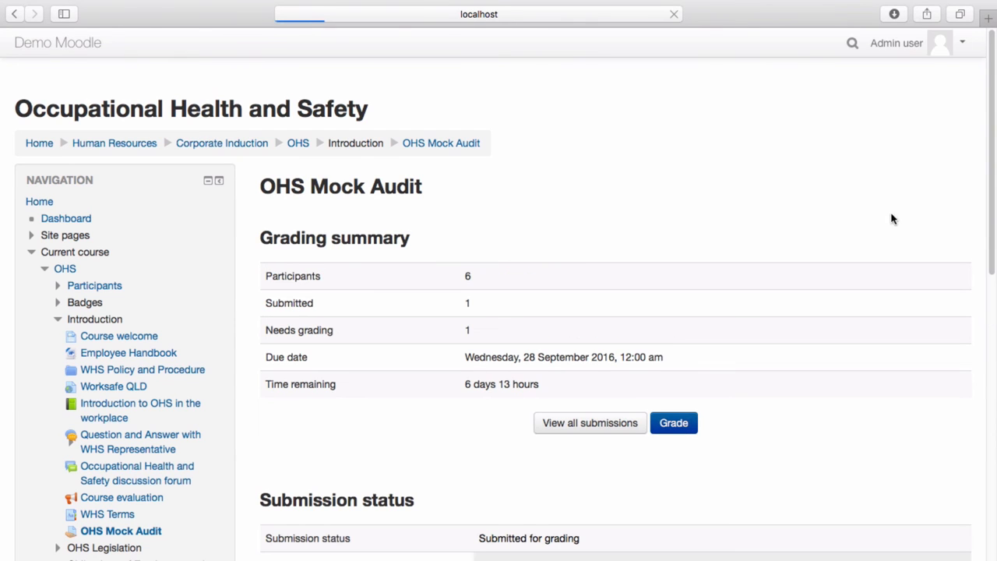
View all submissions to list every participant's OHS Mock Audit work in the grading table.
scroll("down", 3)
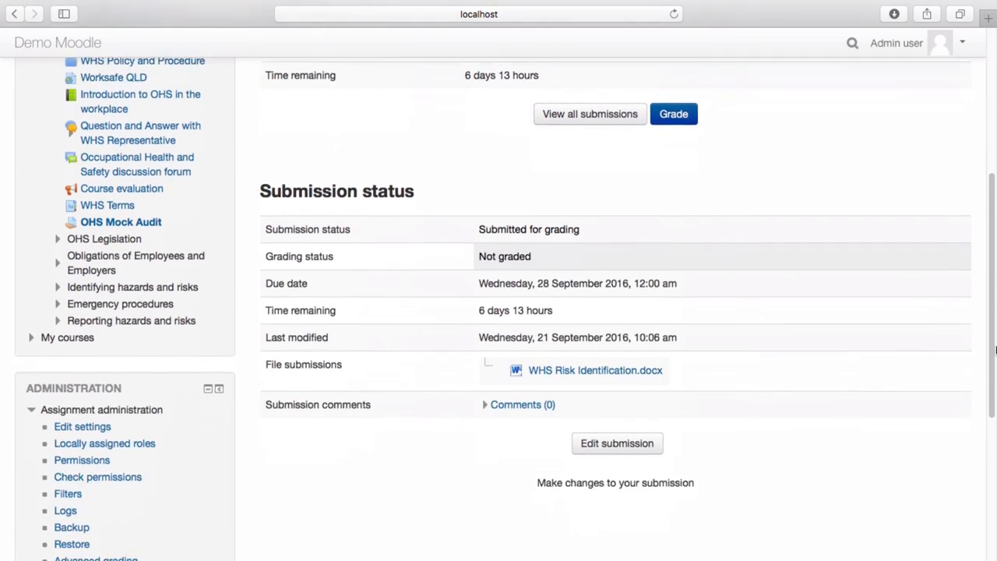
scroll("down", 3)
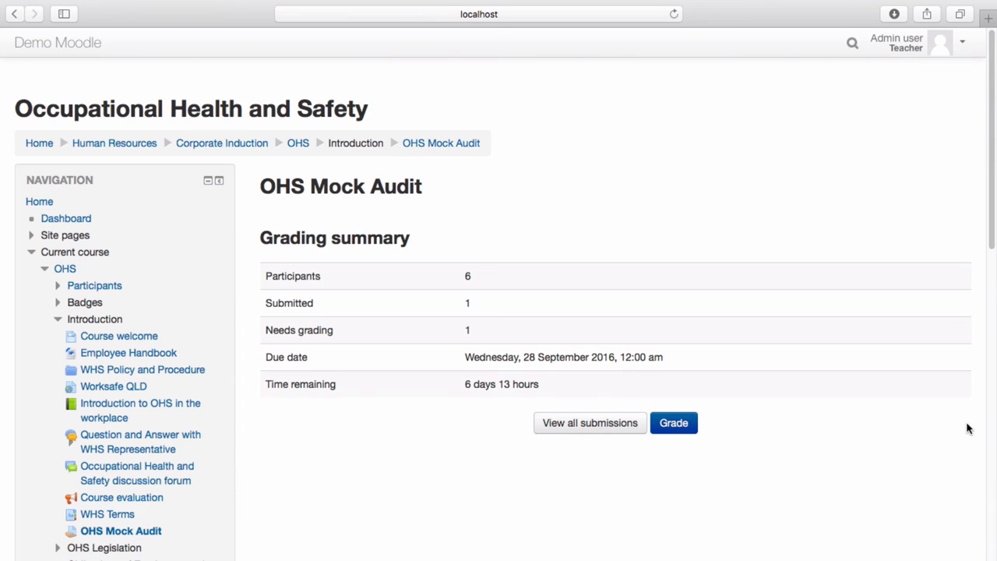
left_click(589, 423)
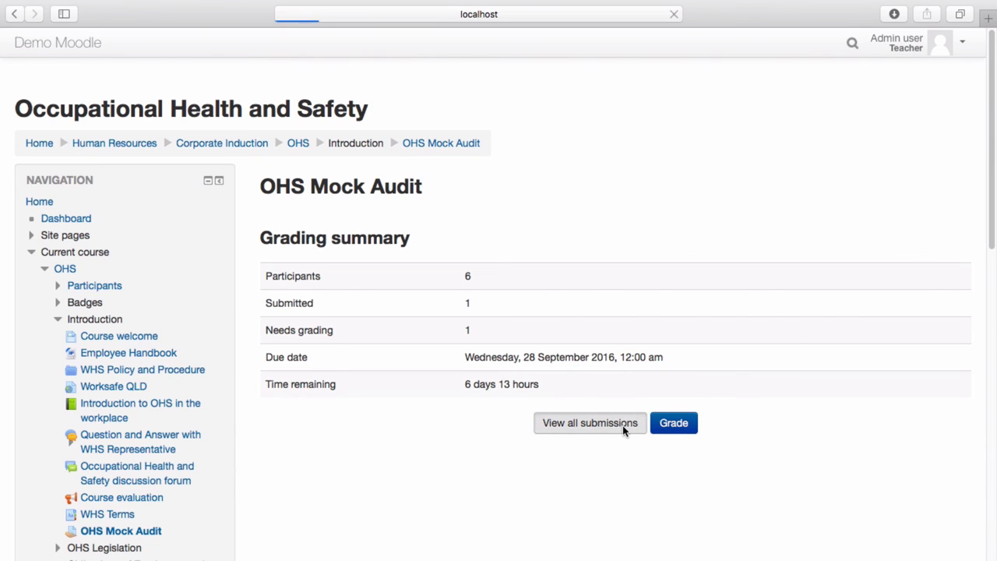
left_click(589, 422)
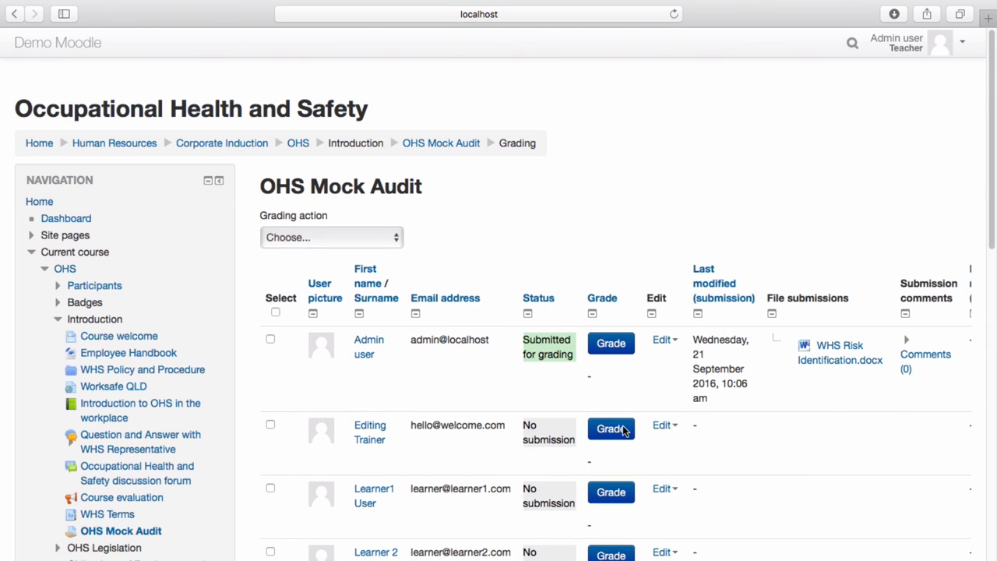
Grade Admin user's submitted file 100 out of 100 in the grader.
left_click(611, 343)
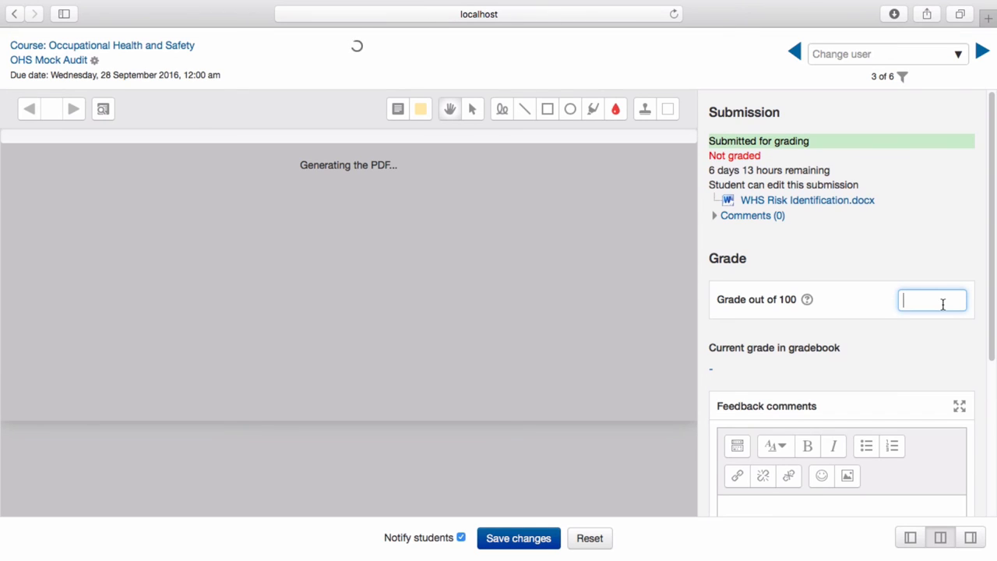
type("100")
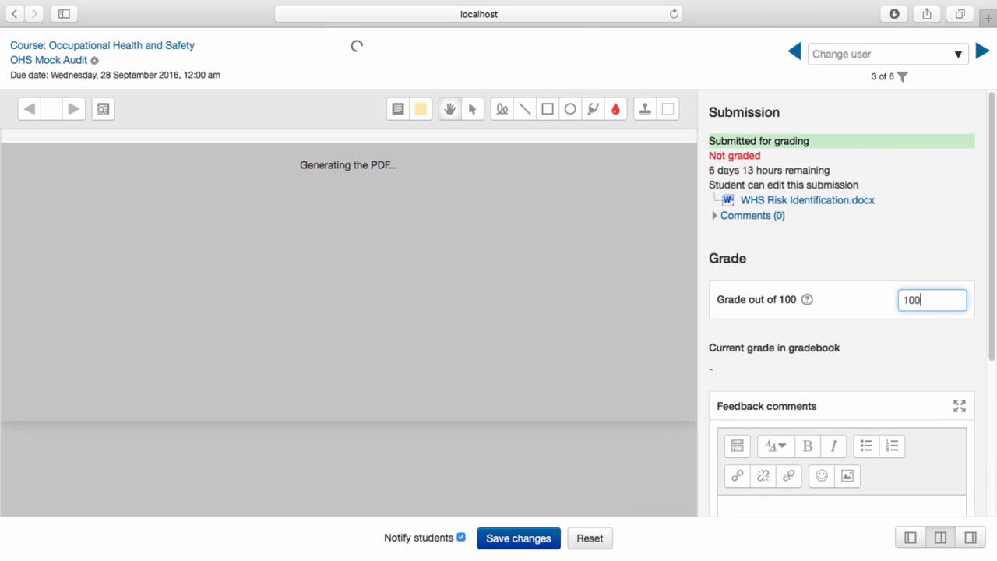
scroll("down", 3)
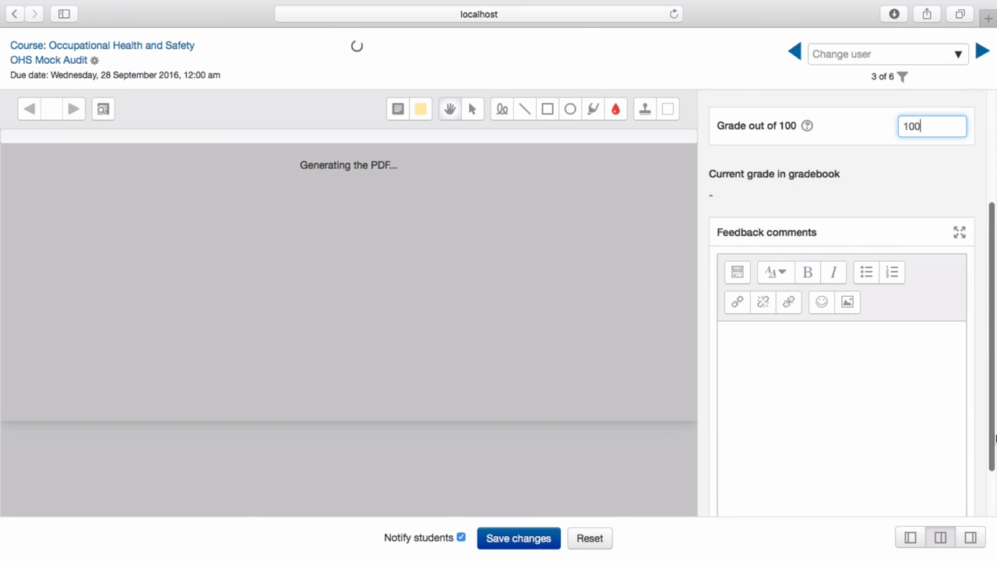
scroll("down", 3)
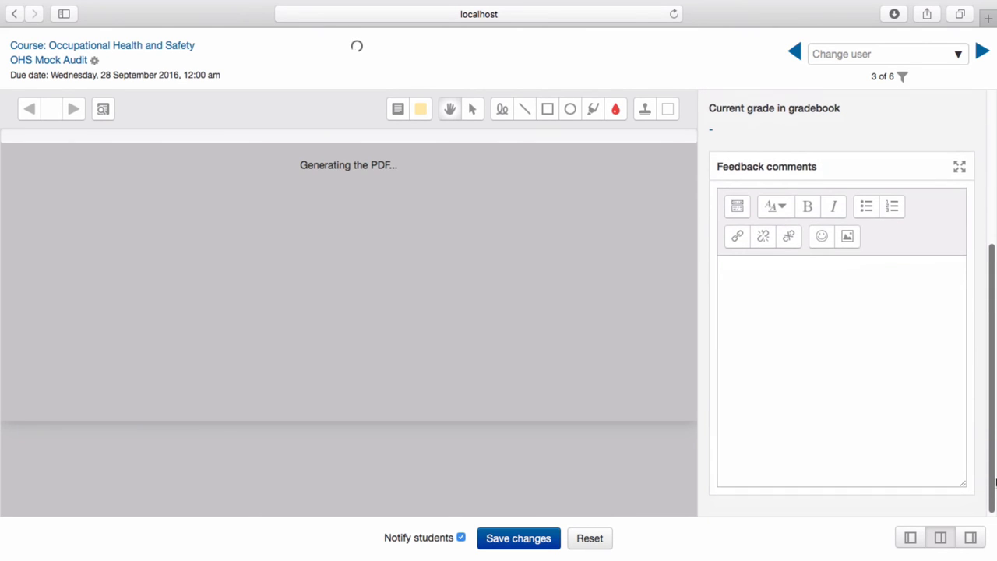